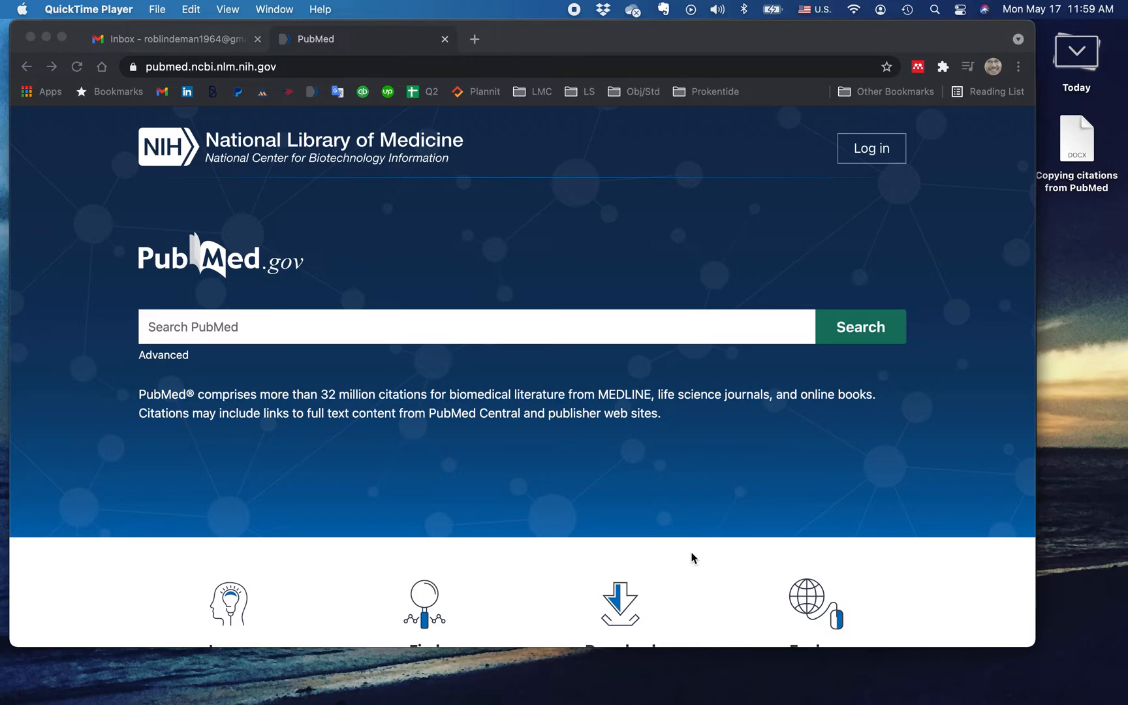
pyautogui.moveTo(506, 638)
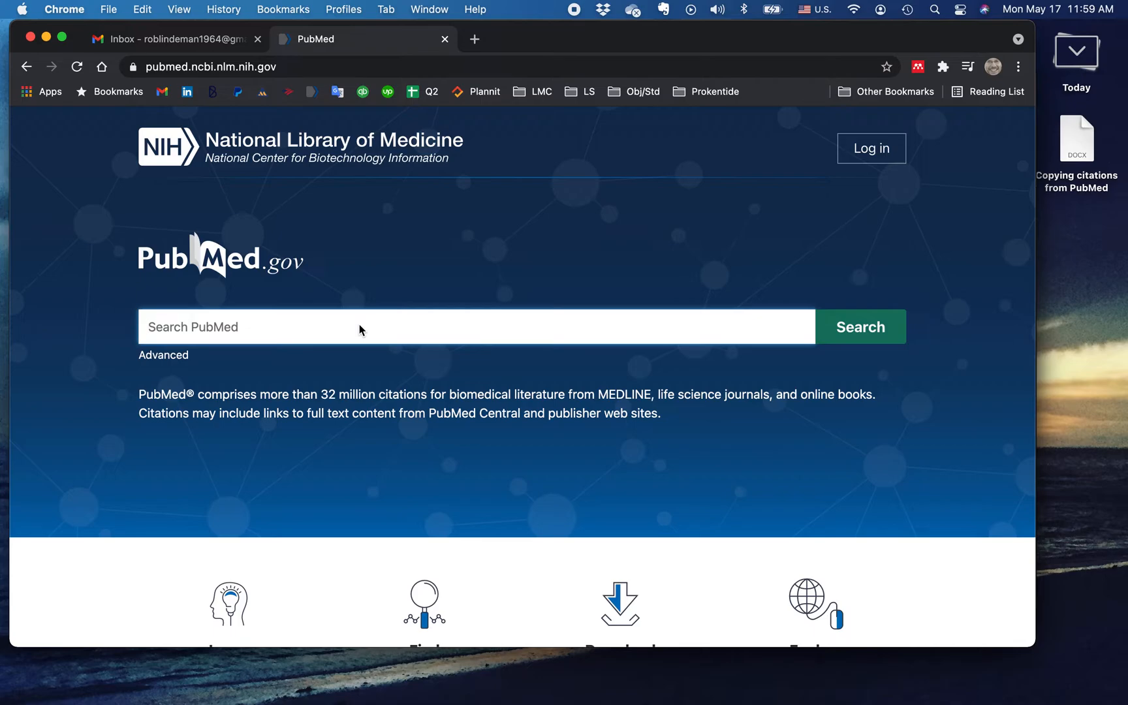
# Search PubMed for the term 'Hypothyroidism'.
pyautogui.click(475, 326)
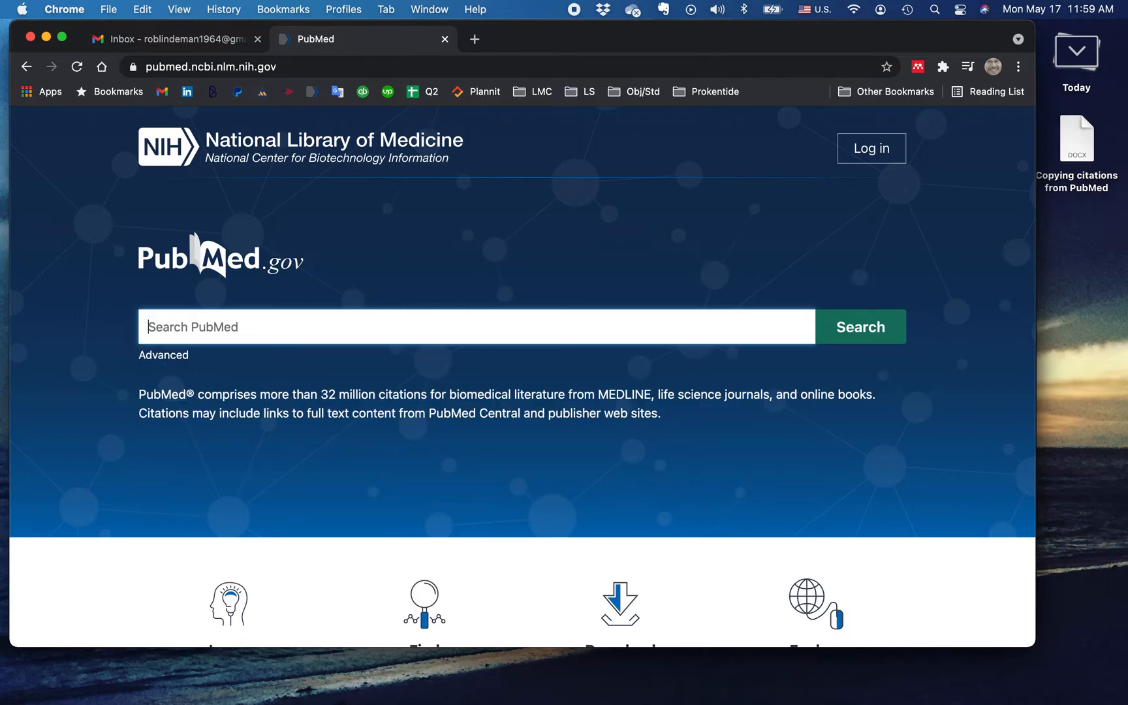
pyautogui.write('Hypothyroidism')
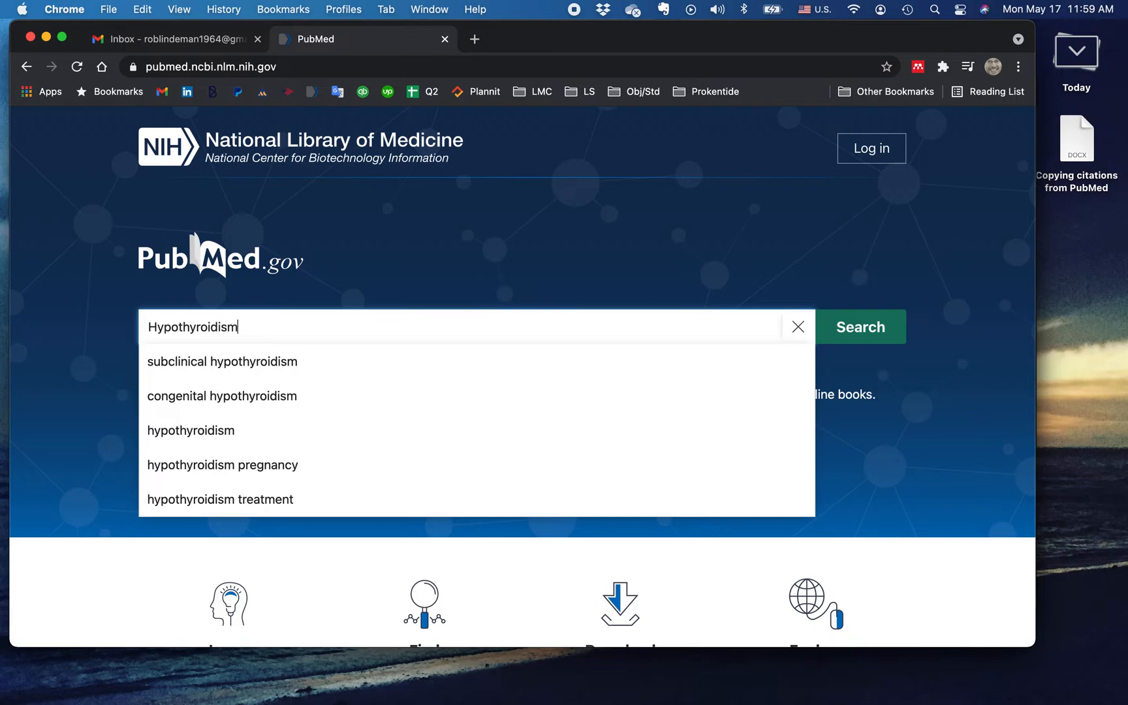
pyautogui.moveTo(191, 430)
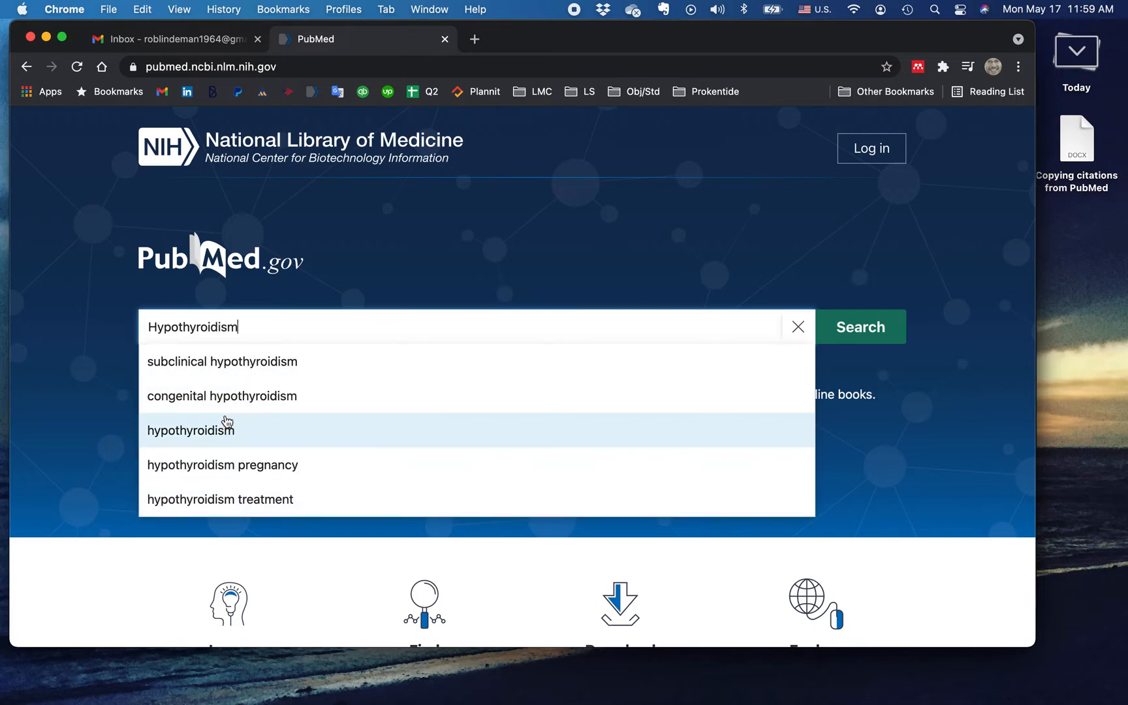
pyautogui.moveTo(598, 328)
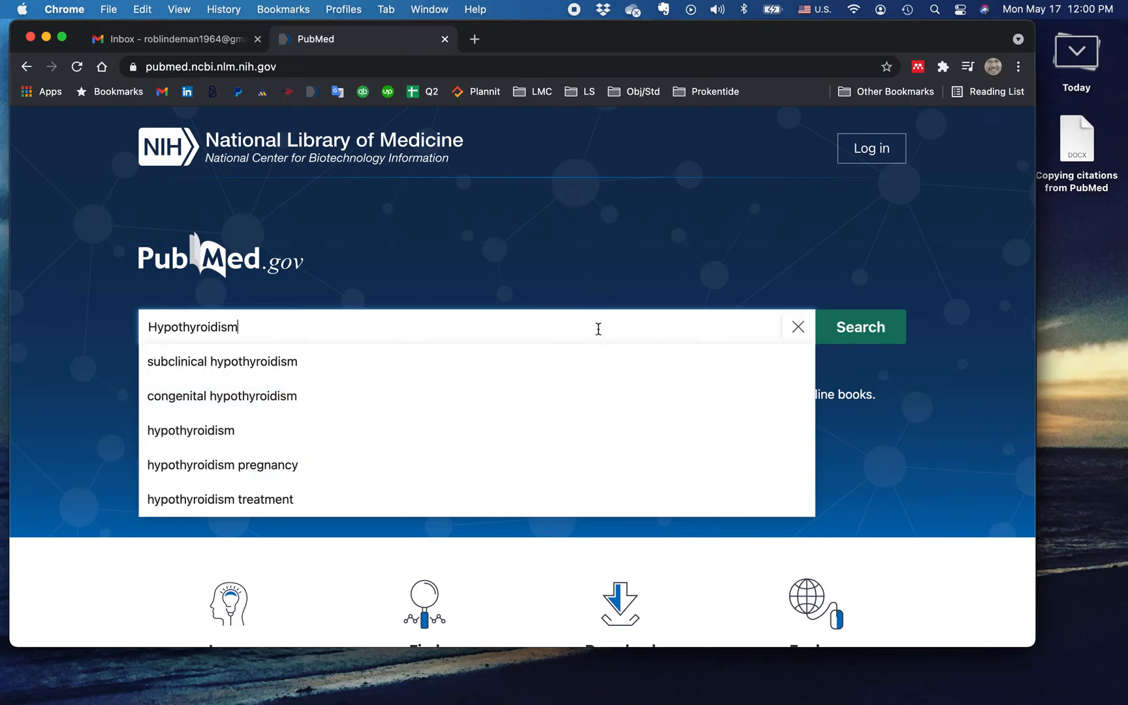
pyautogui.click(860, 326)
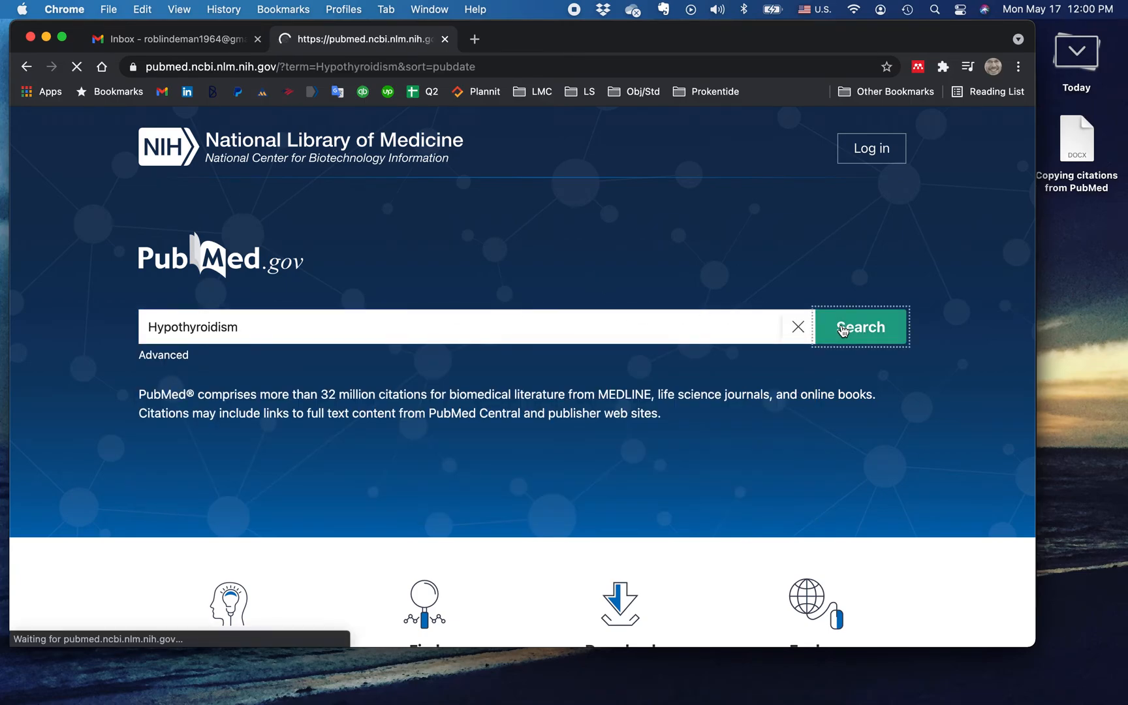
# Open the first Hypothyroidism result, the thyroid immunosensor article, in a new tab and return to results.
pyautogui.click(859, 327)
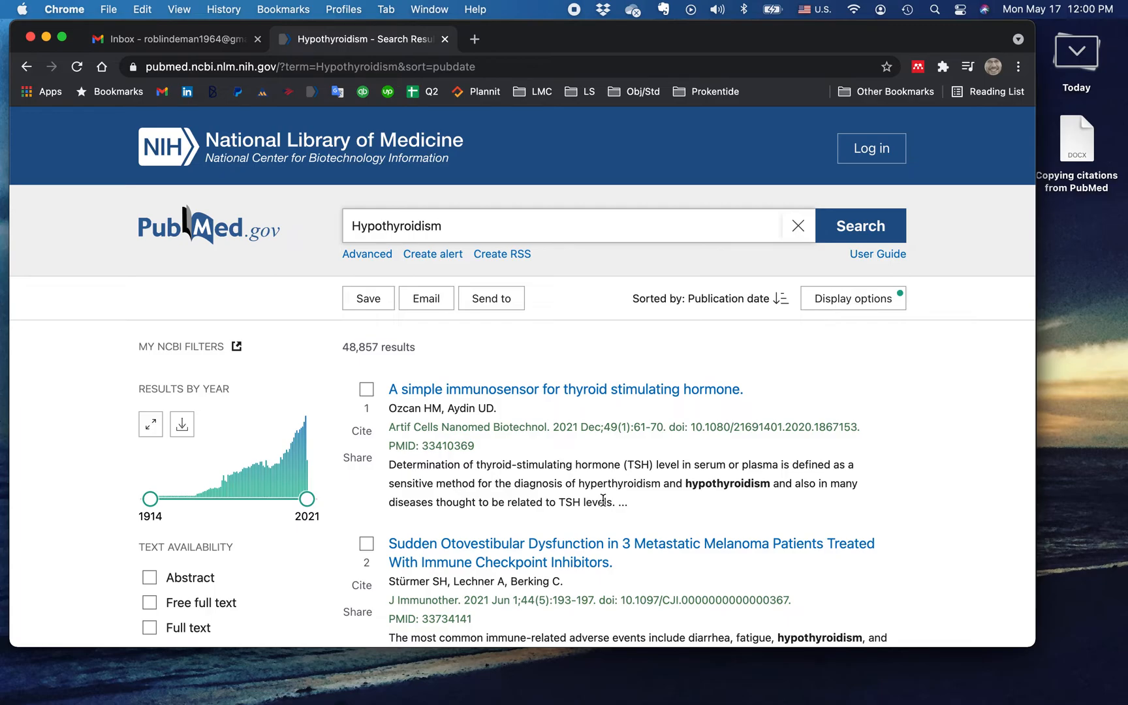
pyautogui.moveTo(557, 391)
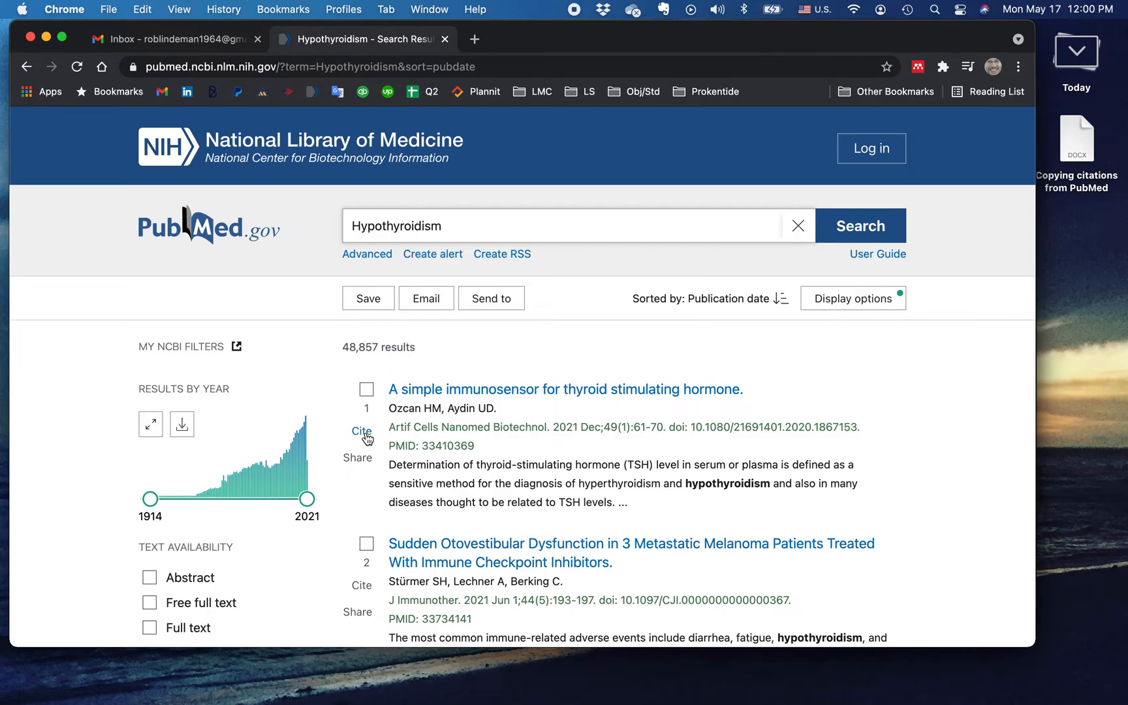
pyautogui.rightClick(566, 389)
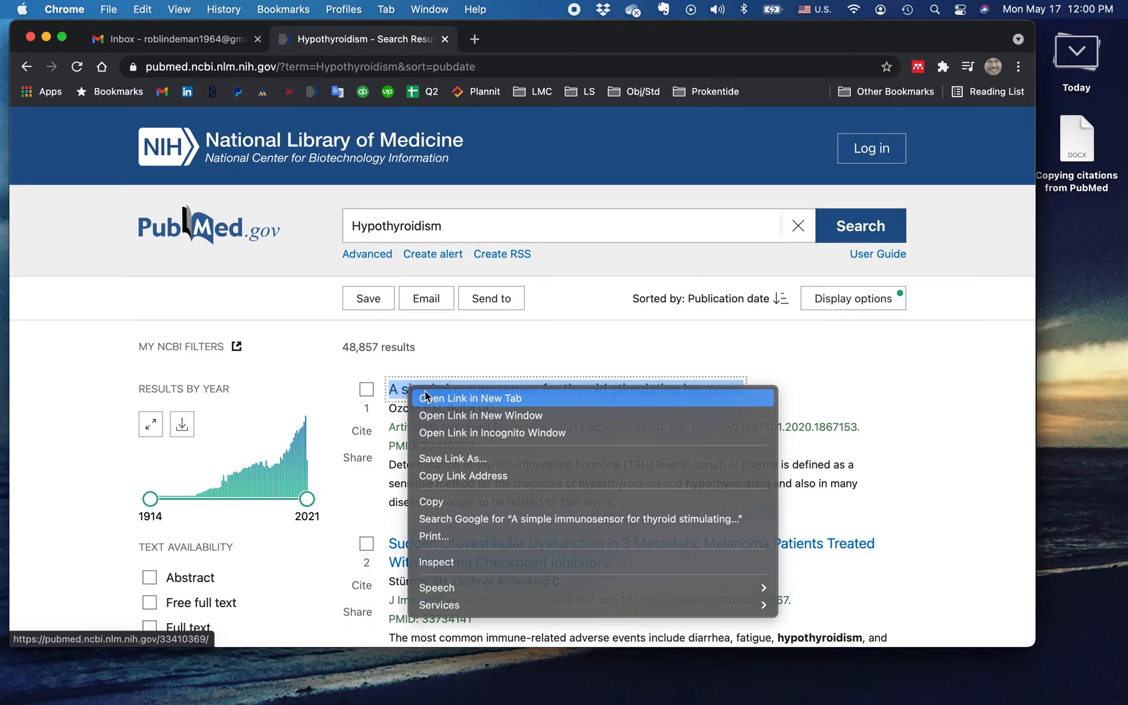
pyautogui.click(471, 398)
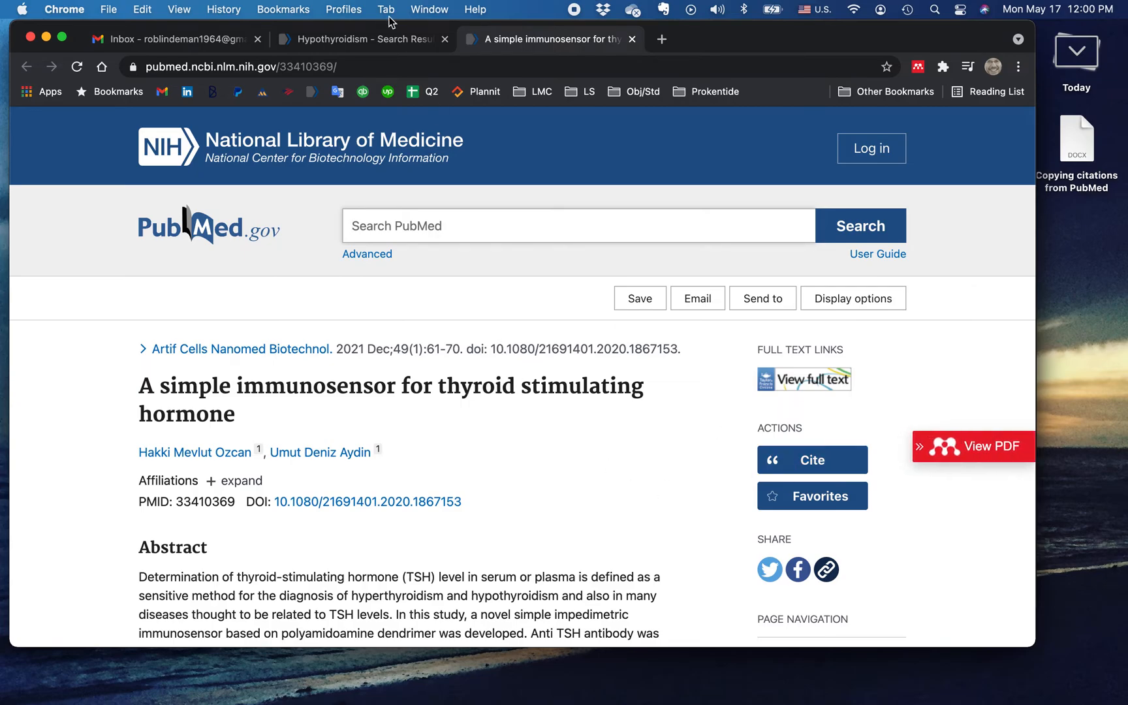
pyautogui.click(359, 39)
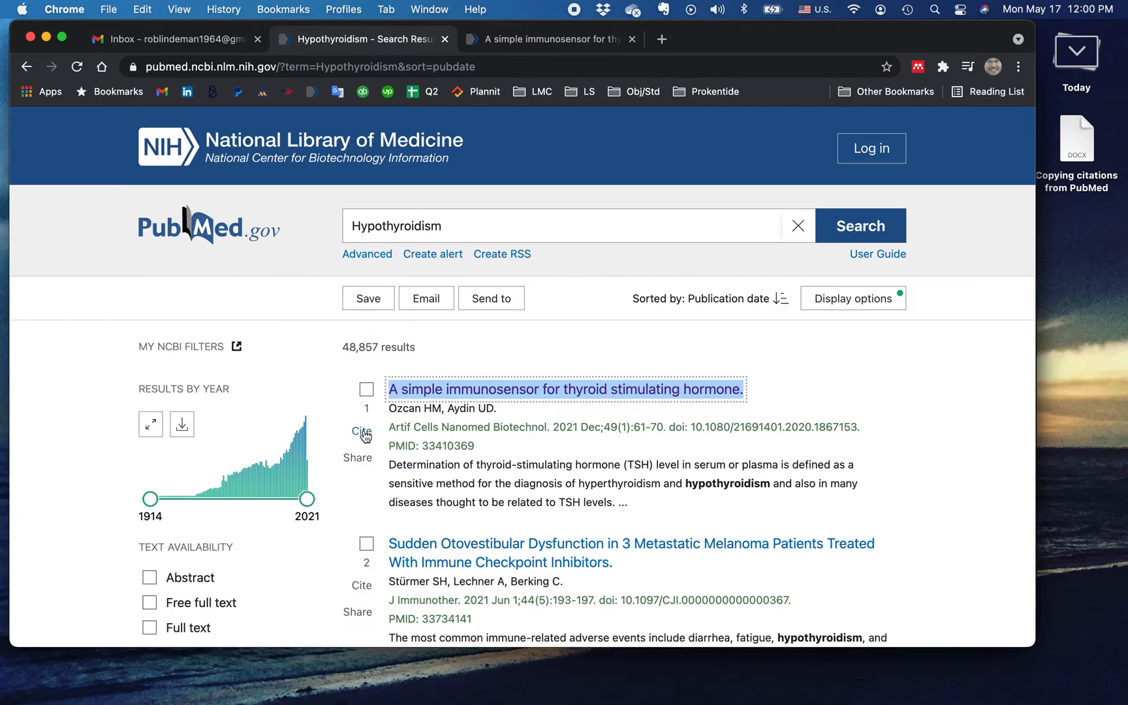
# Copy the first article's citation in AMA format, after trying MLA and APA, and switch to Word.
pyautogui.click(361, 432)
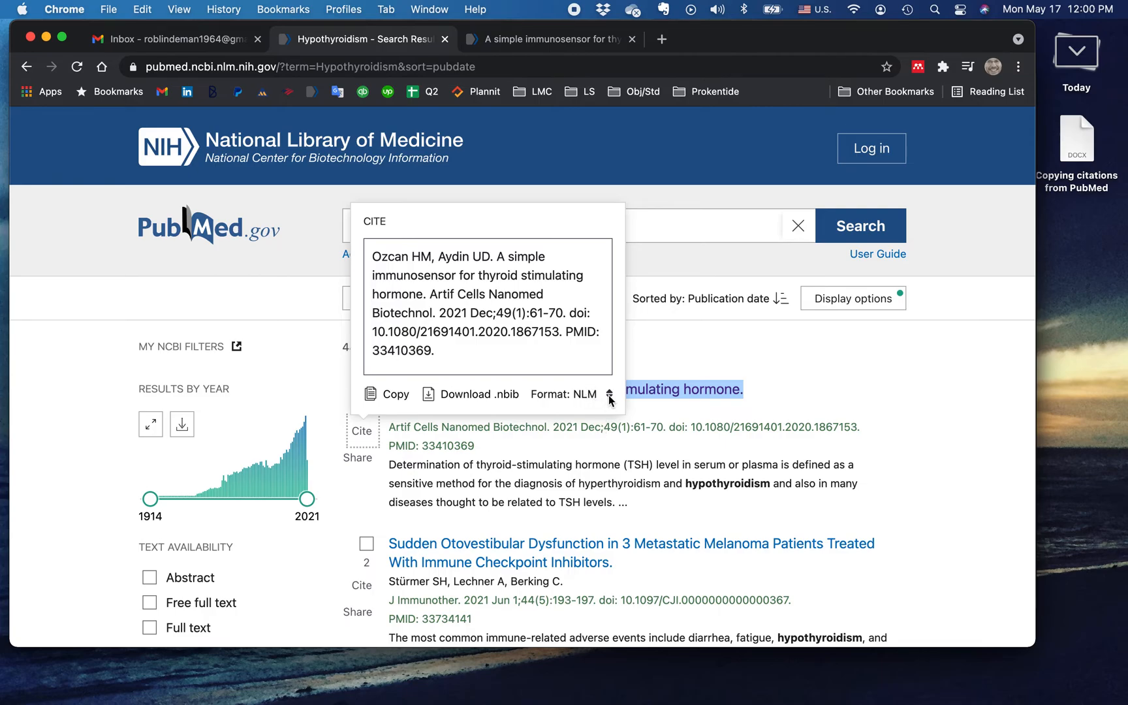
pyautogui.click(609, 394)
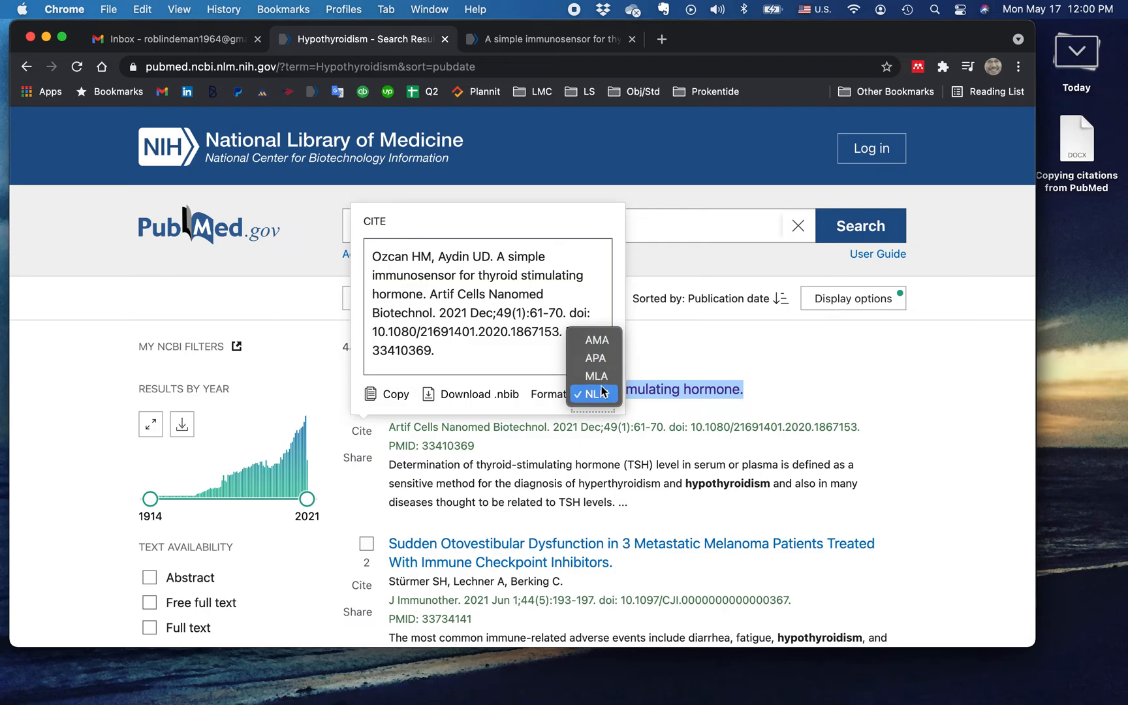
pyautogui.click(595, 375)
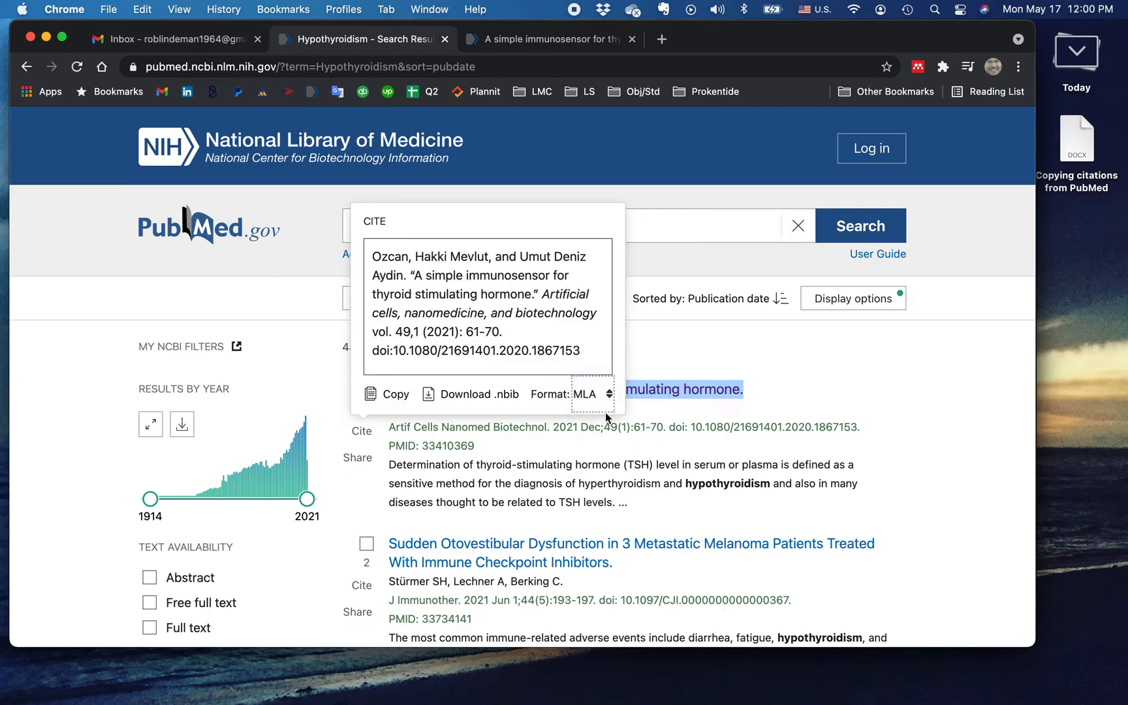
pyautogui.click(591, 394)
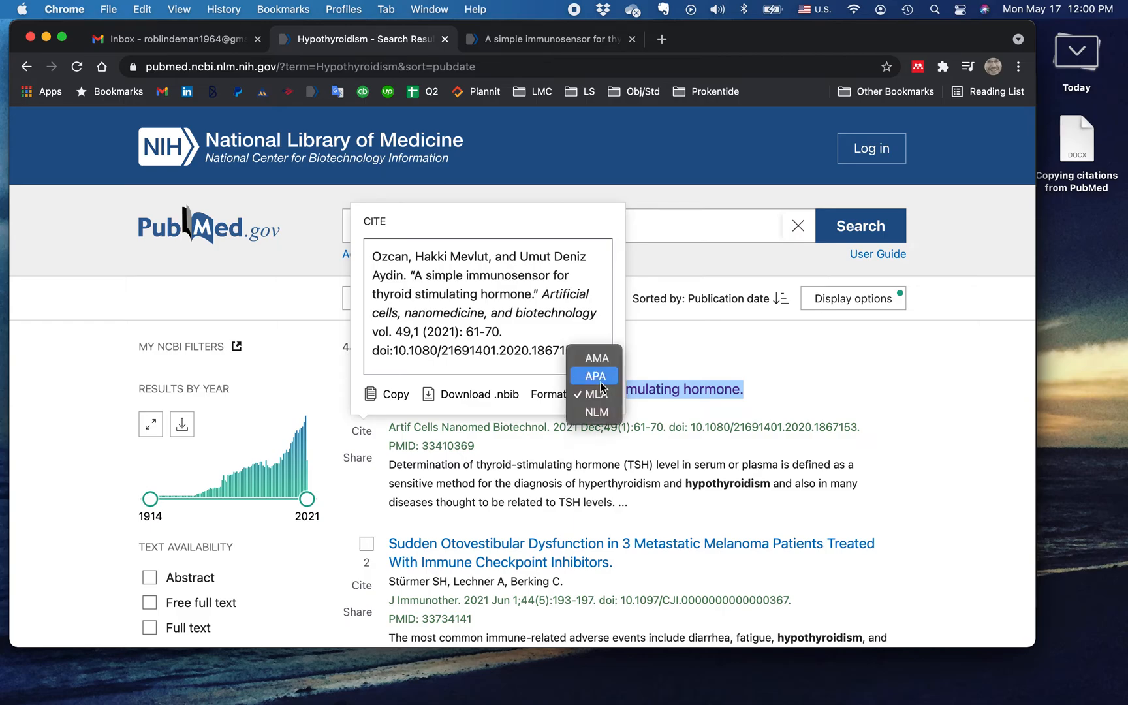
pyautogui.click(593, 374)
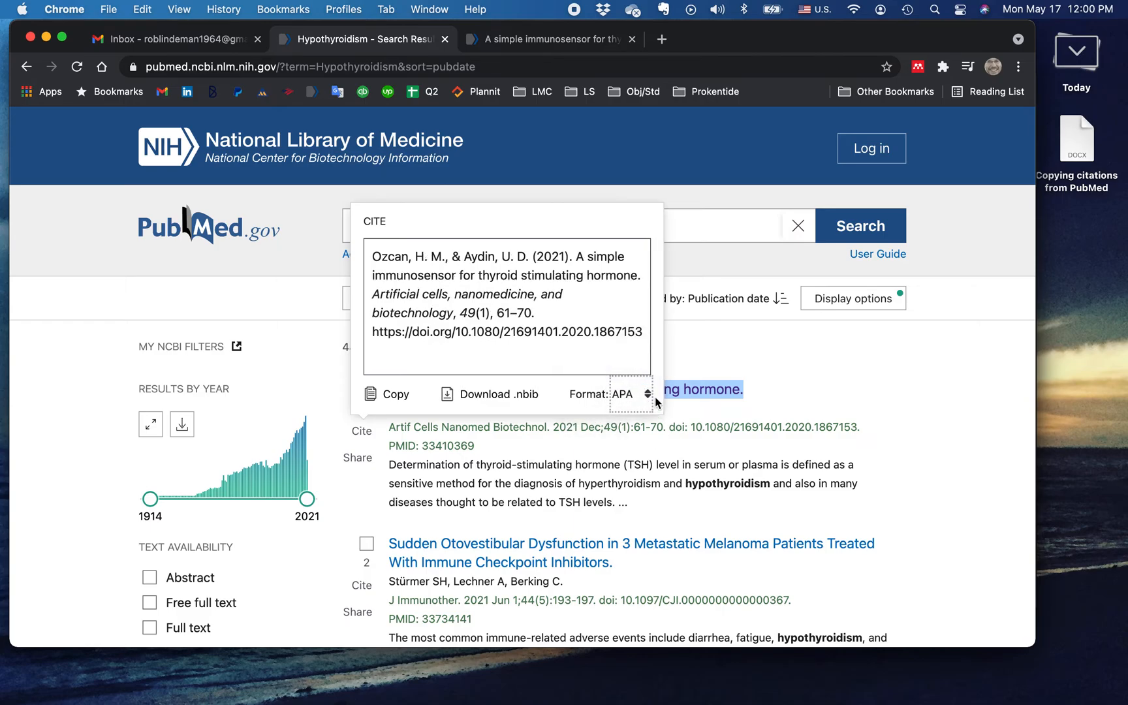
pyautogui.click(637, 393)
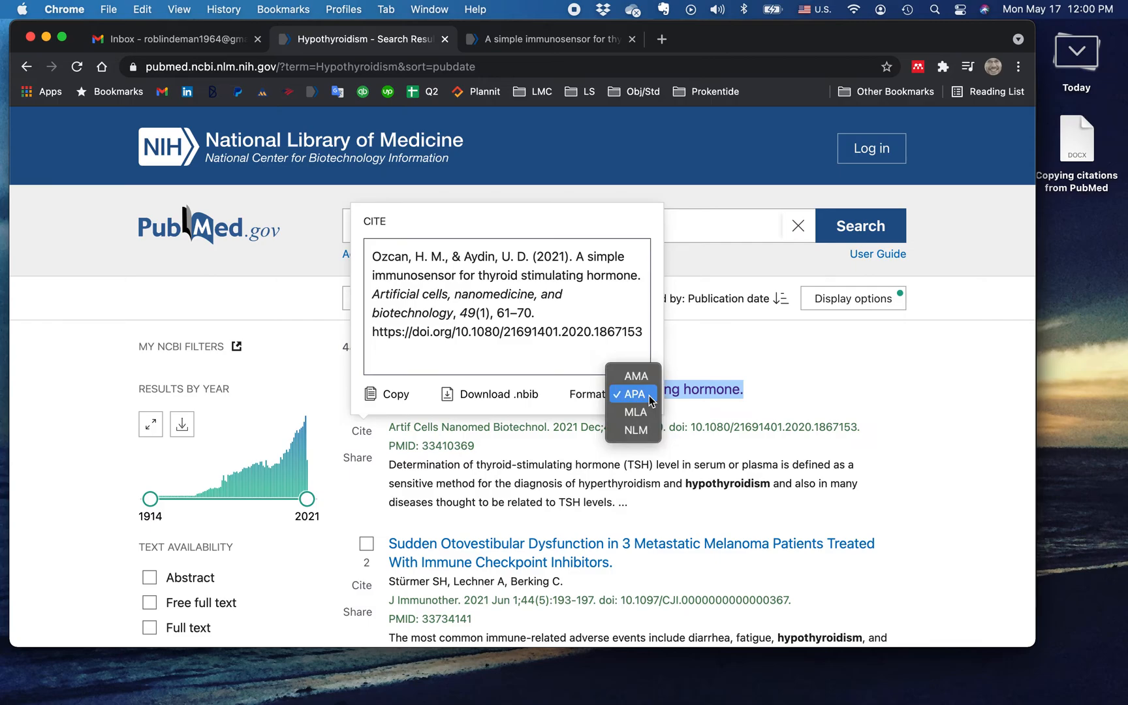
pyautogui.click(634, 375)
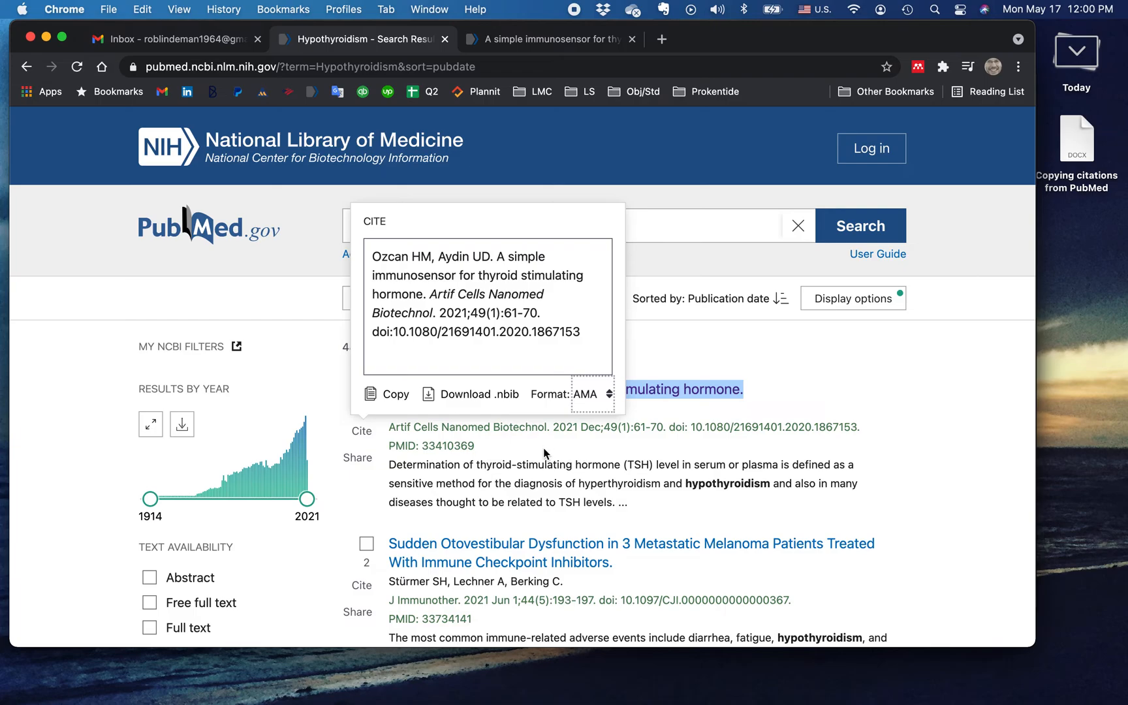
pyautogui.moveTo(479, 431)
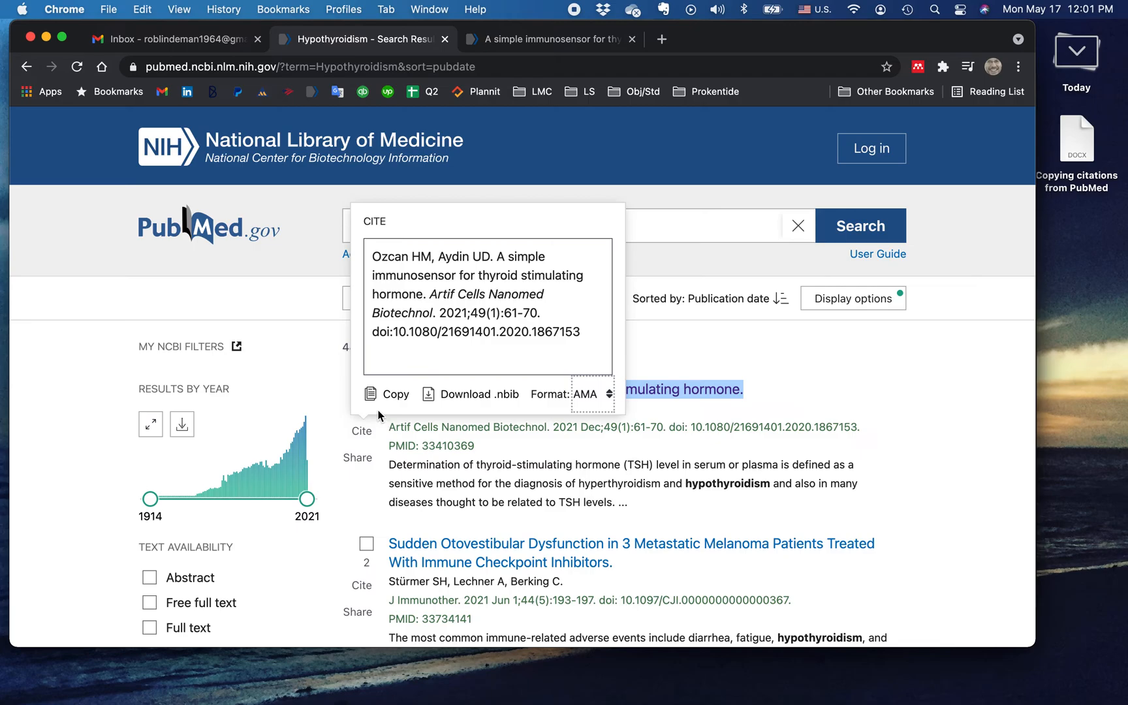
pyautogui.click(387, 394)
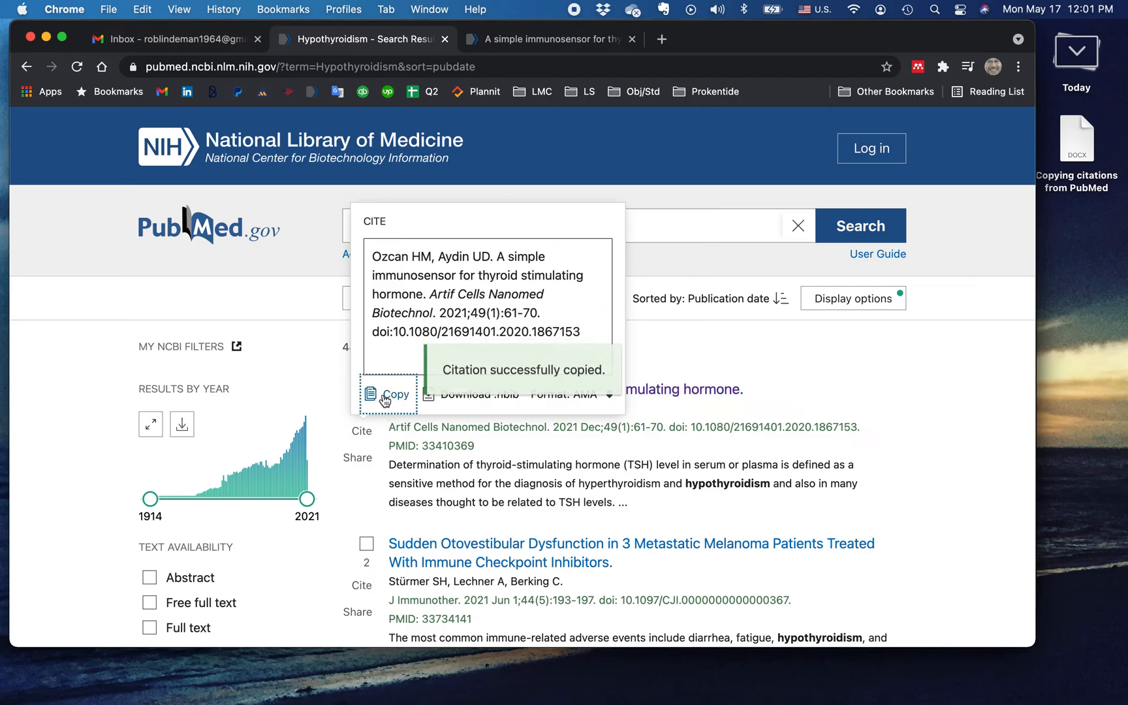
pyautogui.moveTo(1094, 410)
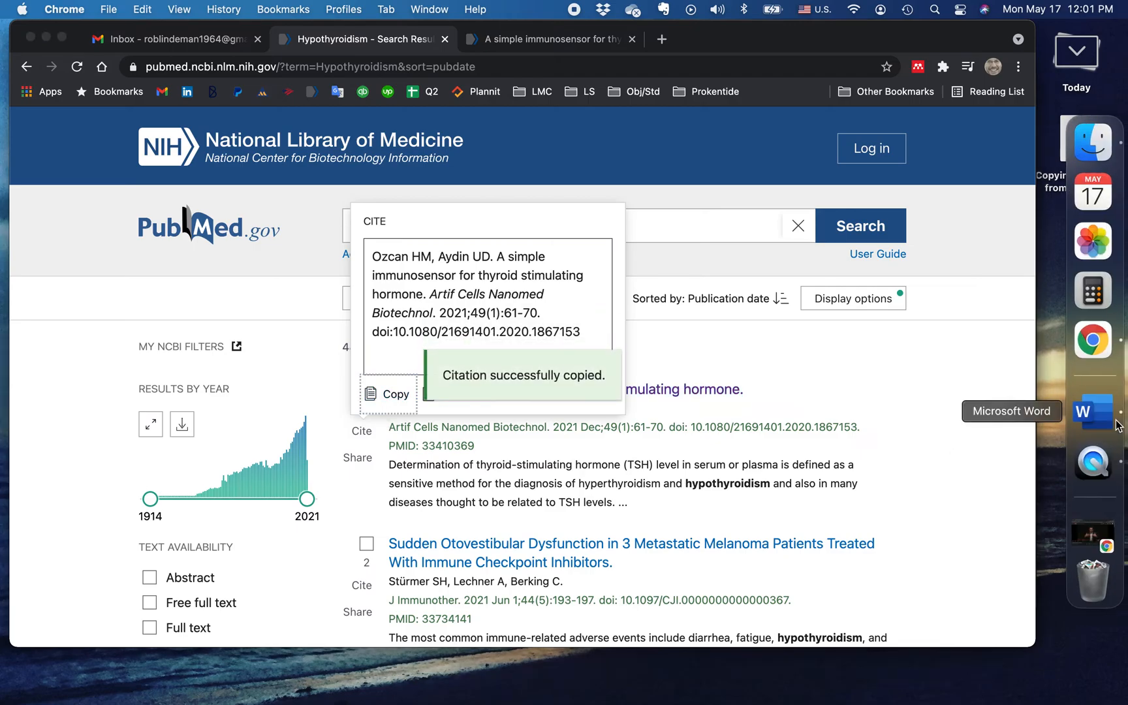
pyautogui.click(1093, 415)
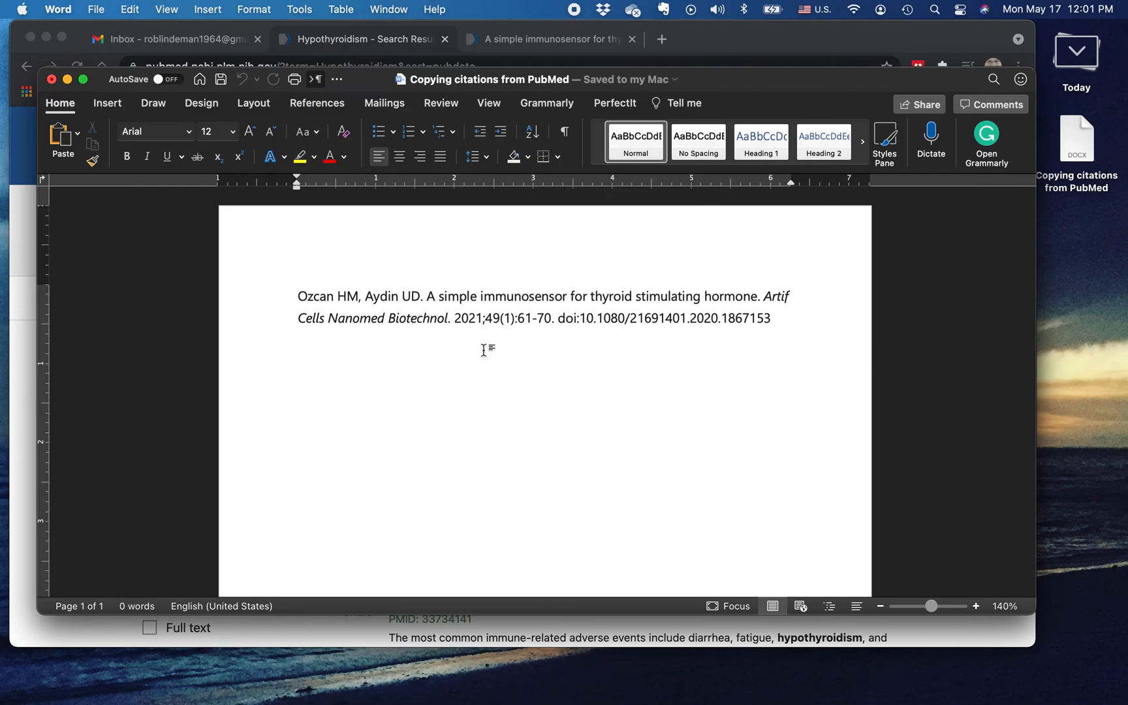
# Apply Match Destination Formatting to the pasted citation and delete its DOI so it ends at 61-70.
pyautogui.click(785, 338)
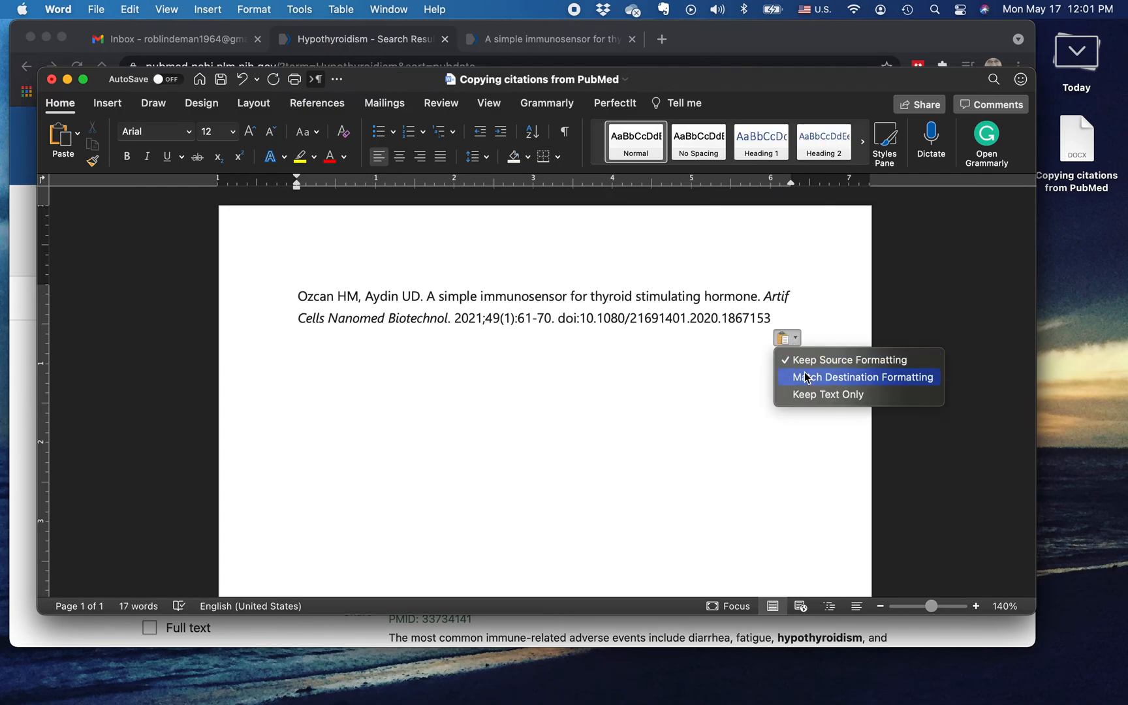
pyautogui.click(861, 376)
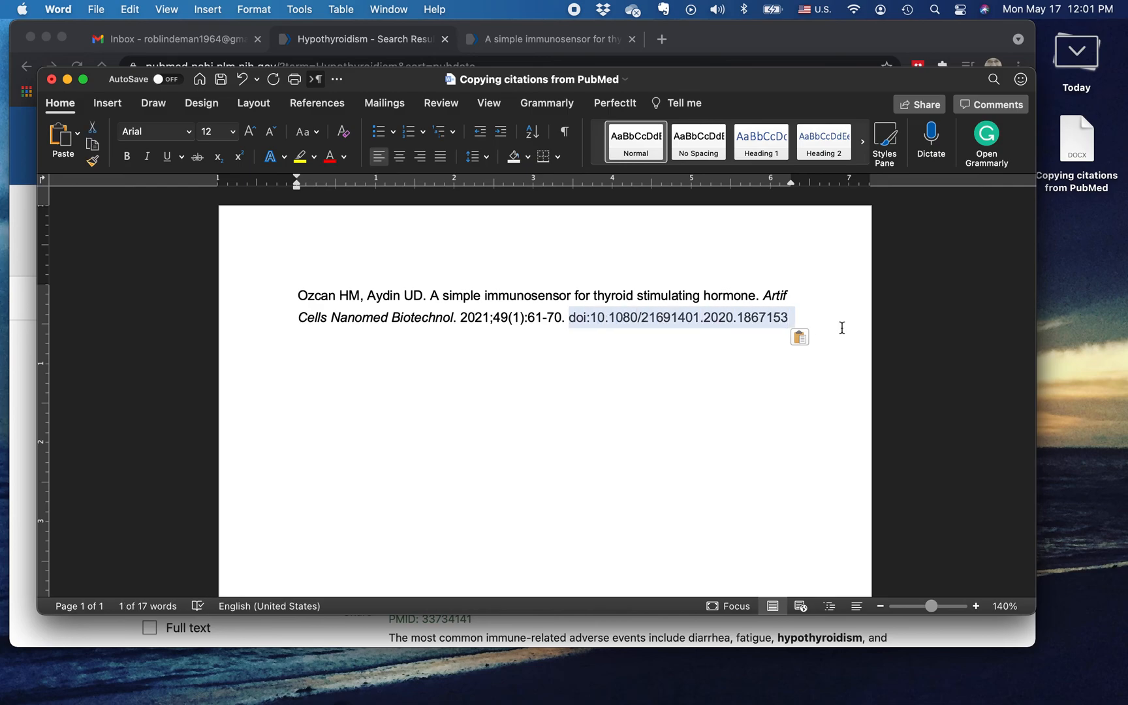
pyautogui.press('delete')
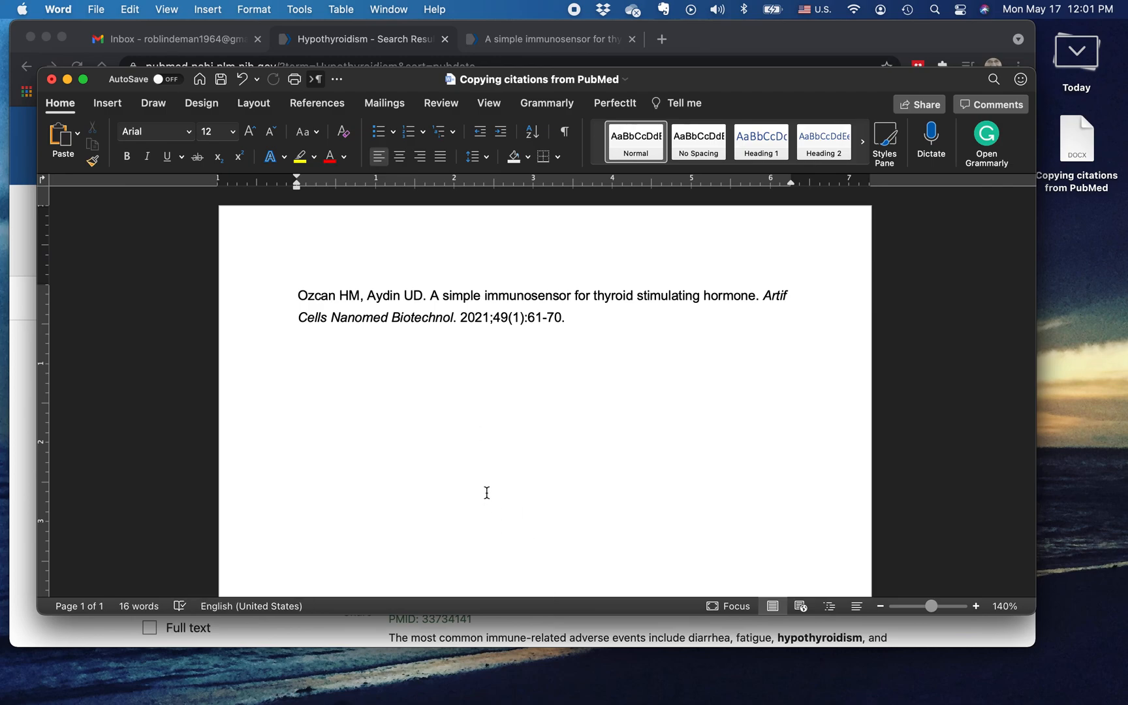
pyautogui.click(569, 317)
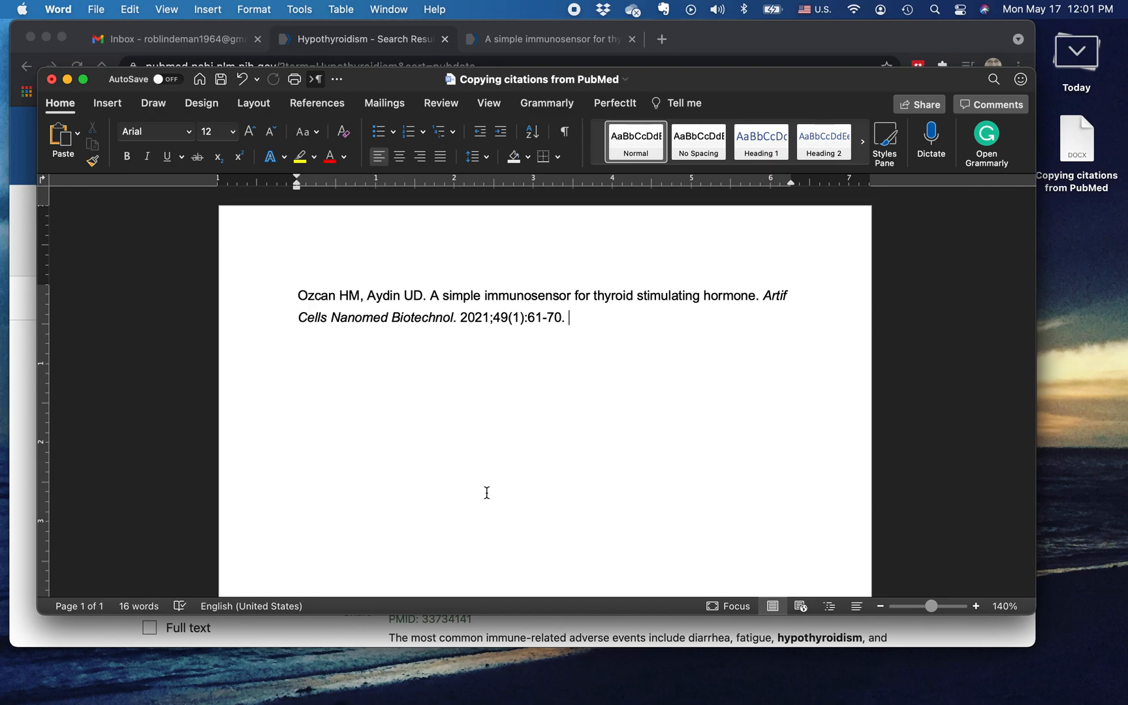